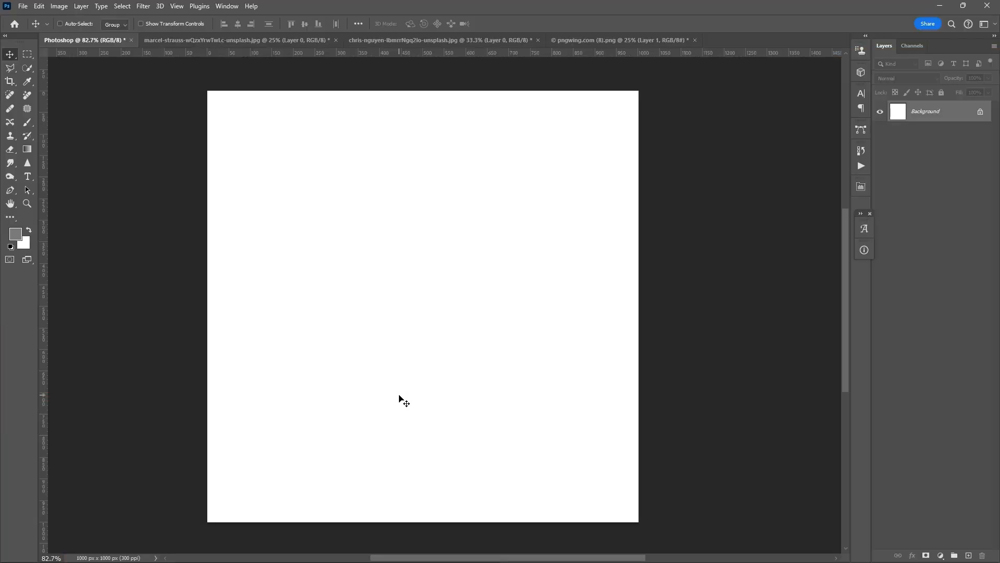
Fill a bottom-centre rectangular selection with a #ededed Solid Color layer for the podium body
left_click(28, 54)
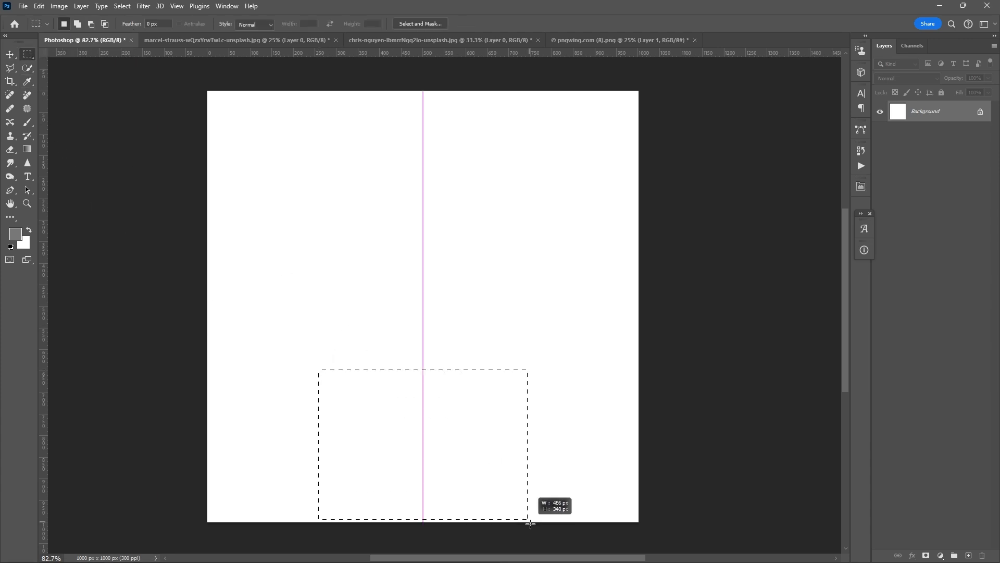
left_click(939, 556)
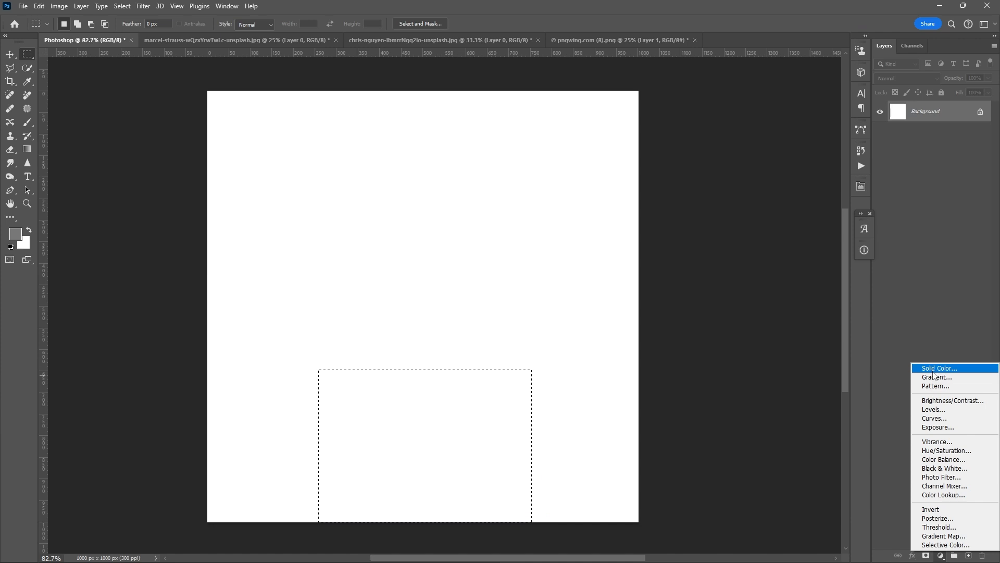
left_click(937, 367)
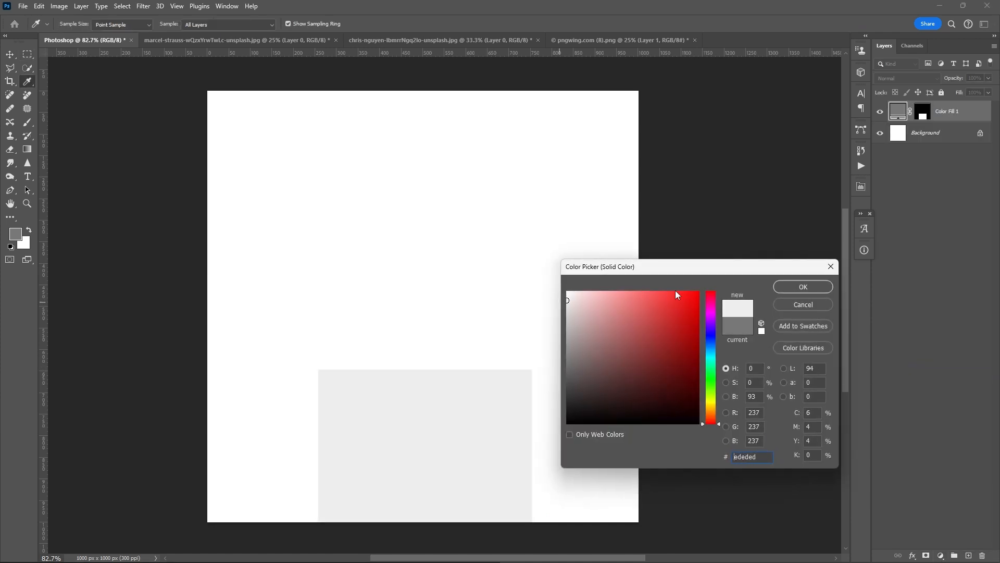
left_click(803, 287)
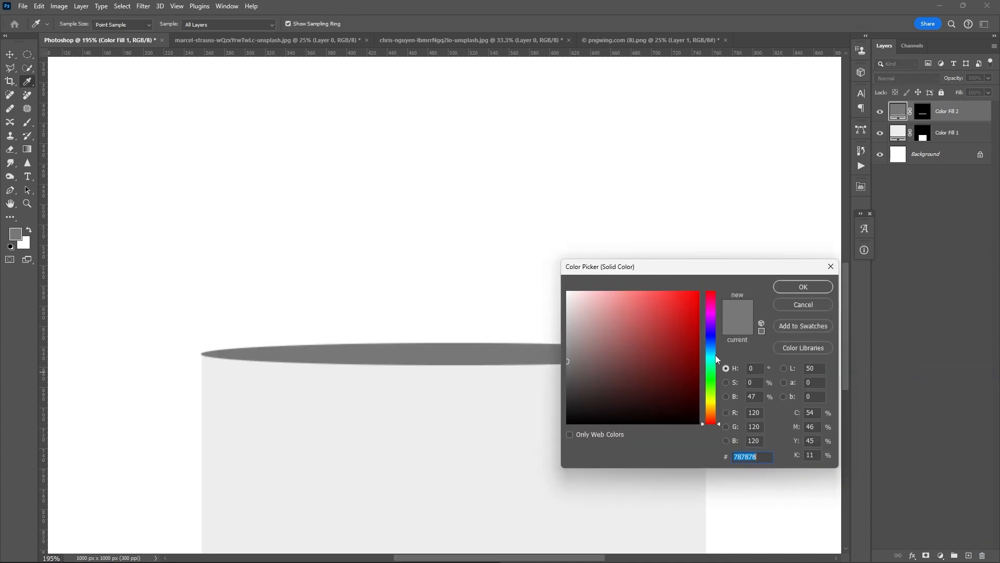
Colour the elliptical top fill layer very light grey #e6e6e6 so the block reads as a cylinder
left_click(567, 304)
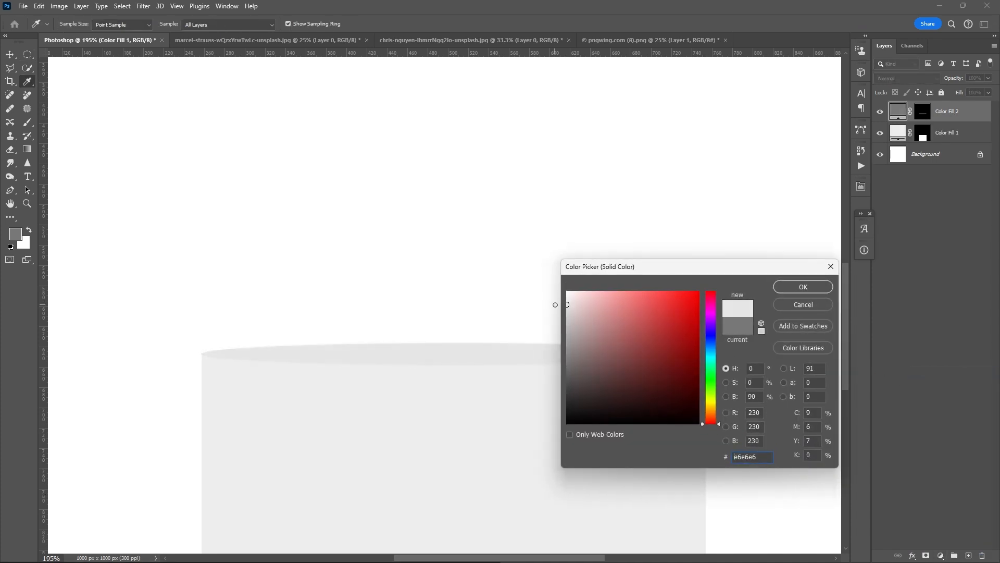
left_click(802, 287)
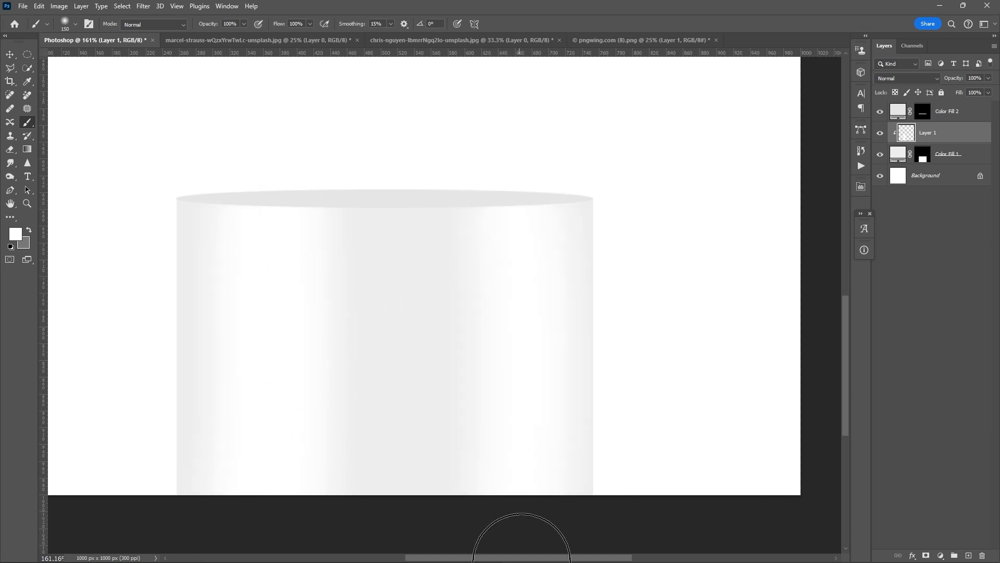
mouse_move(500, 504)
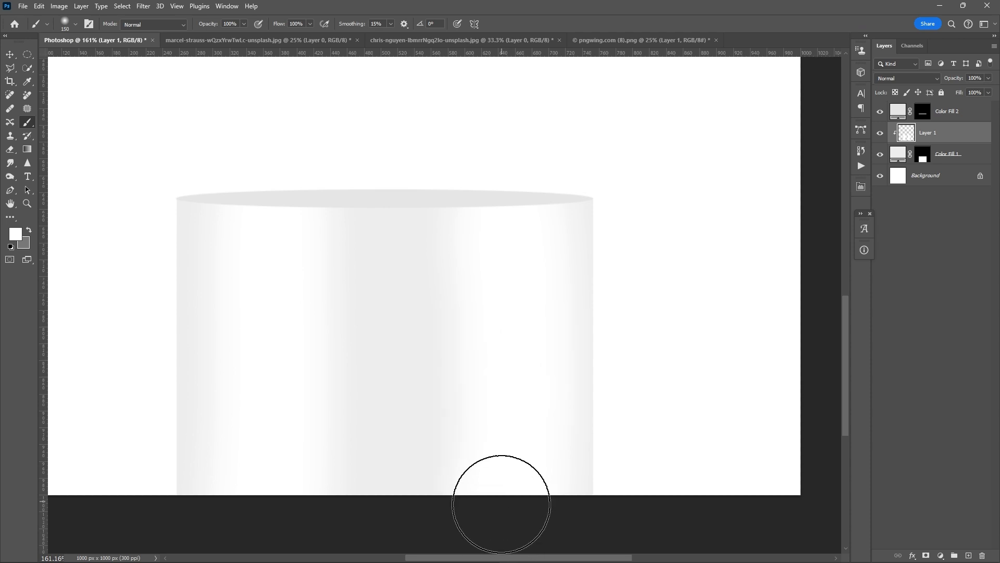
mouse_move(131, 288)
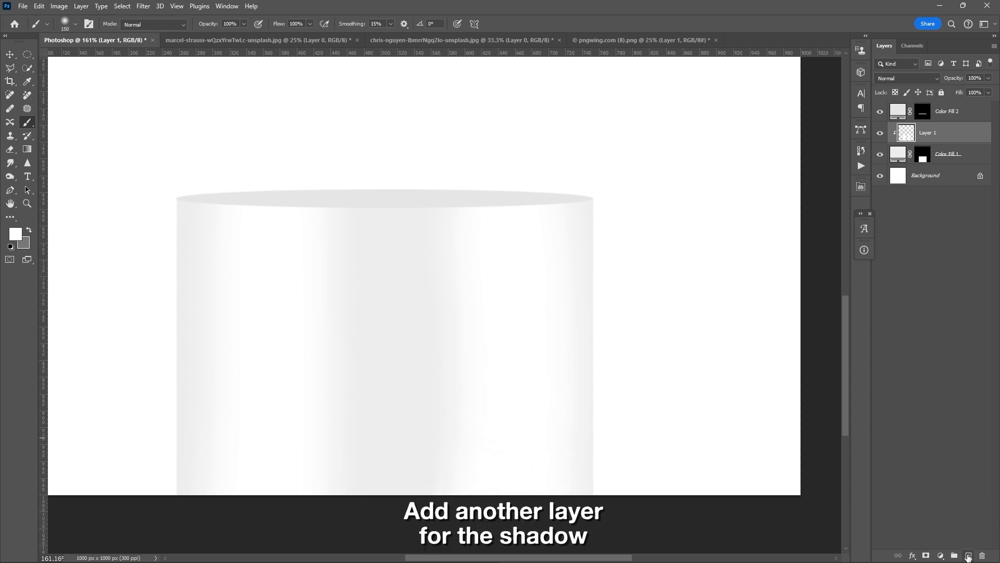
Paint soft #313131 shadows along the cylinder's edges on a new clipped layer
left_click(969, 554)
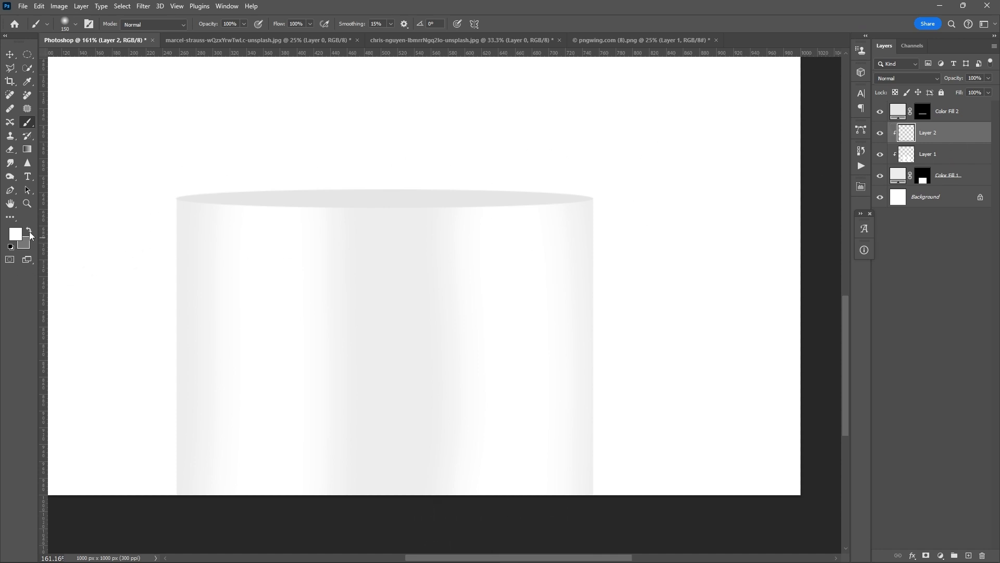
left_click(16, 232)
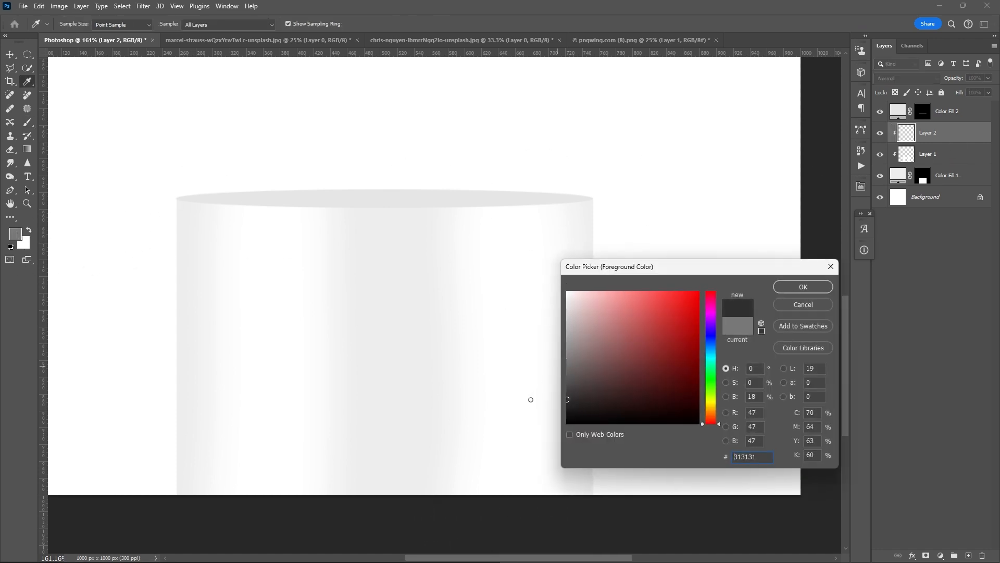
left_click(802, 287)
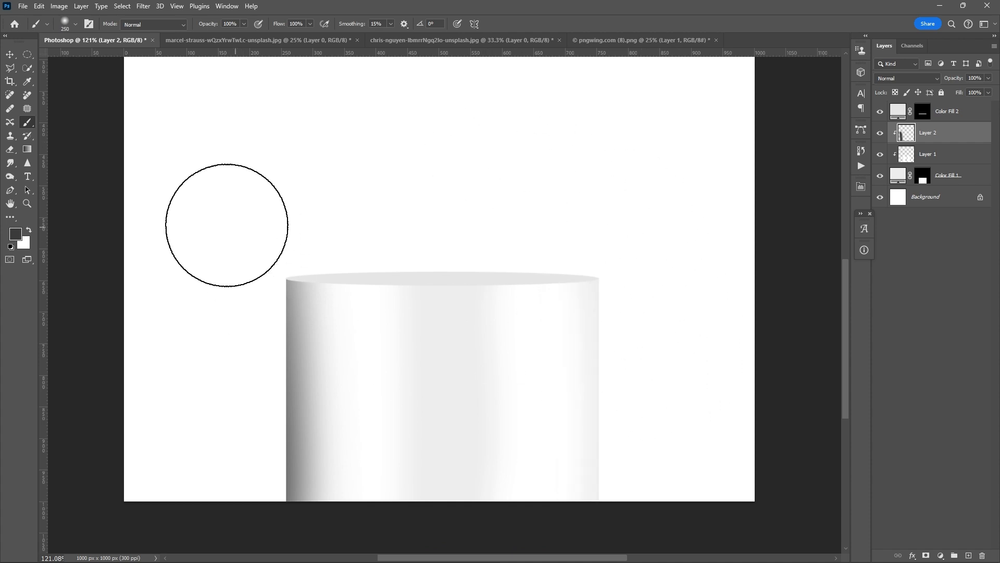
left_click(10, 54)
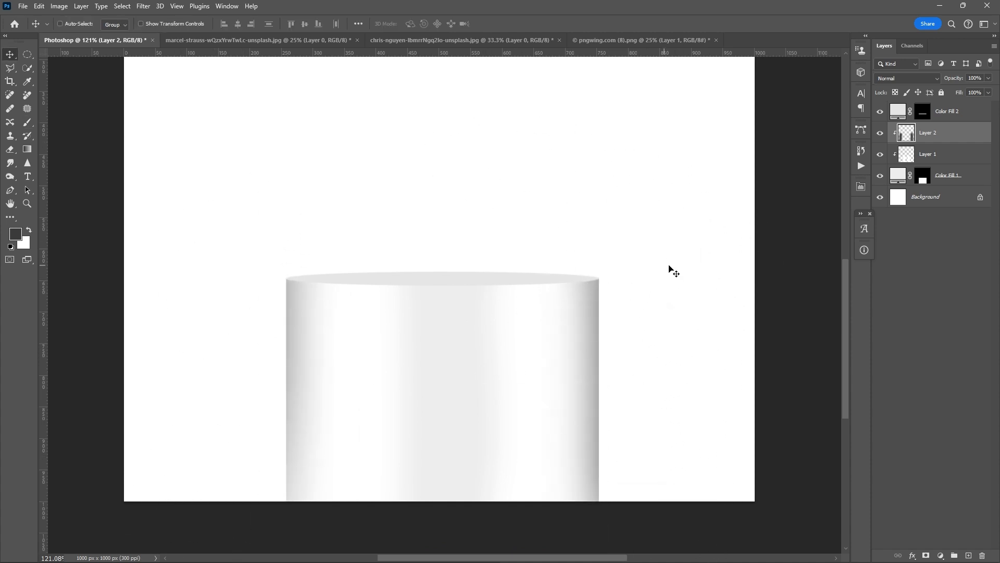
left_click(976, 78)
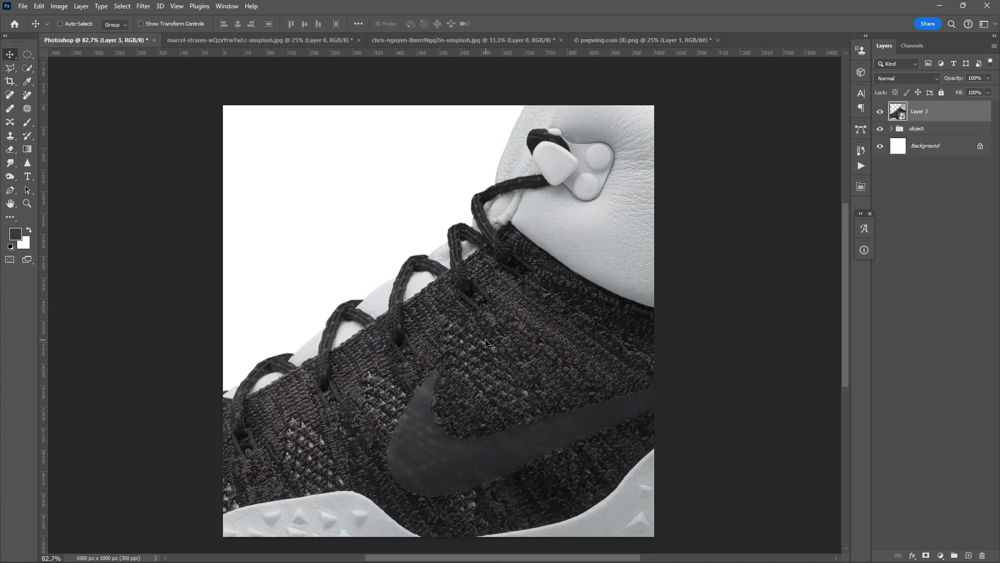
Free Transform the shoe photo smaller so it sits on the podium top
key("ctrl+t")
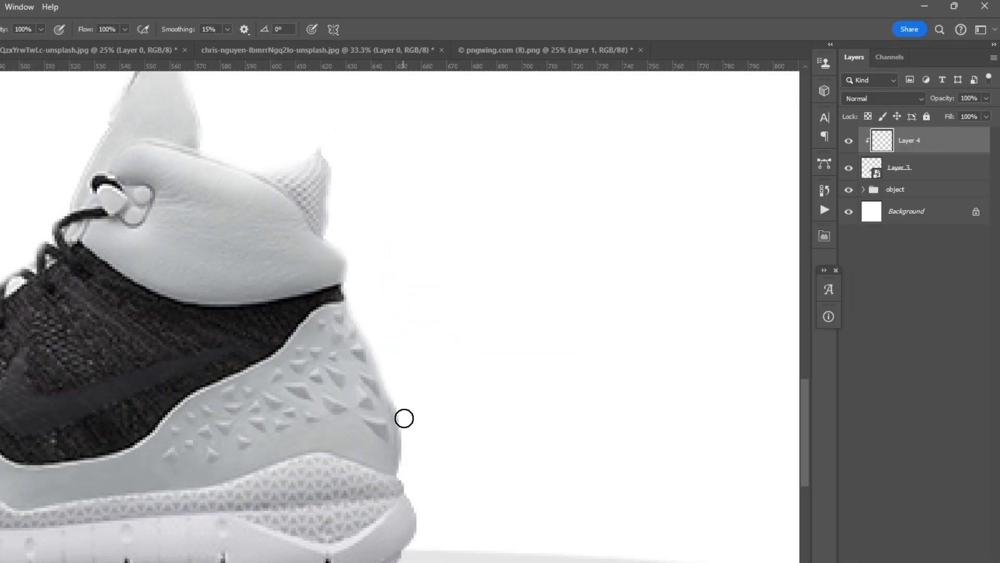
Blend the shoe's clipped shading layer in Overlay, then settle on Soft Light
left_click(883, 98)
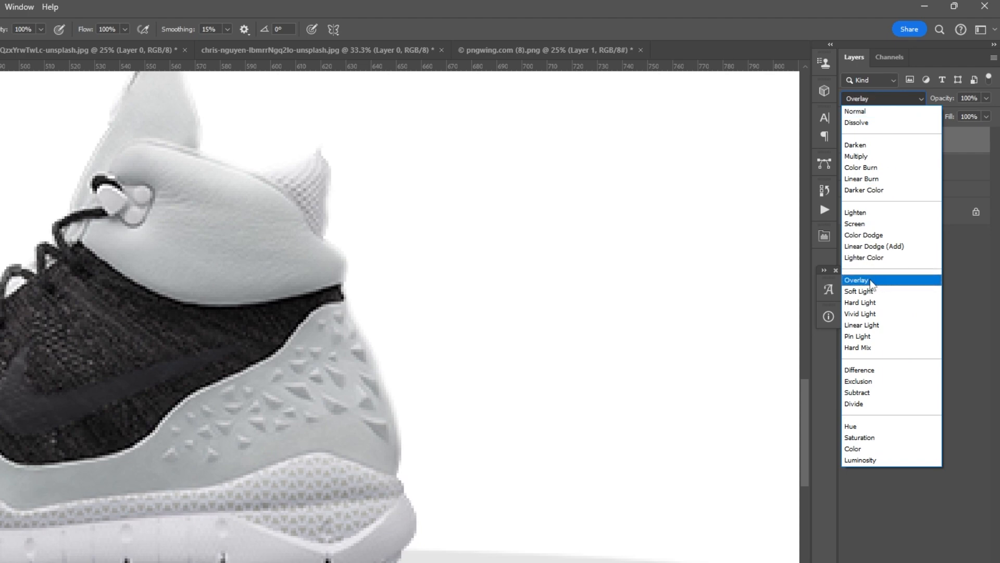
left_click(856, 279)
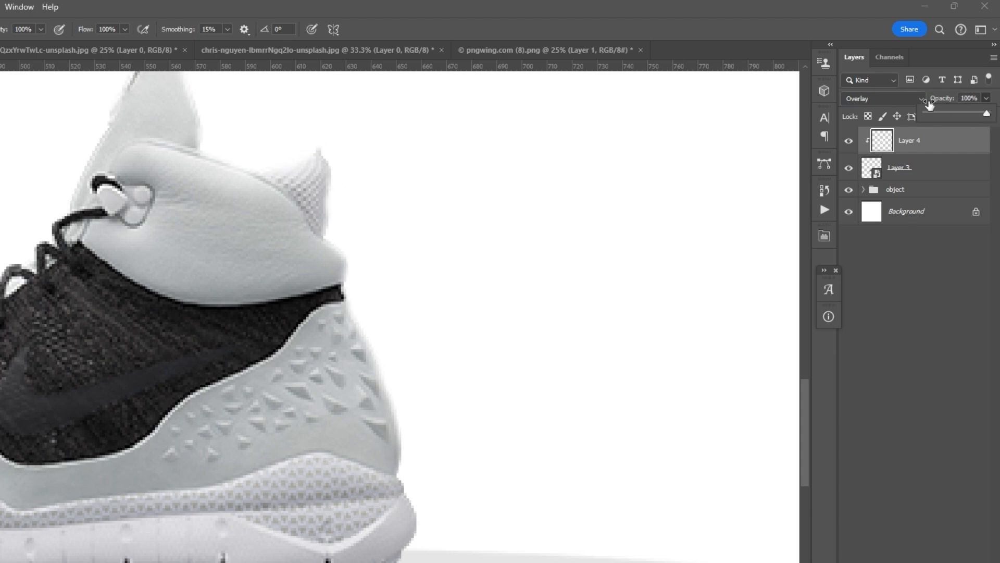
left_click(884, 98)
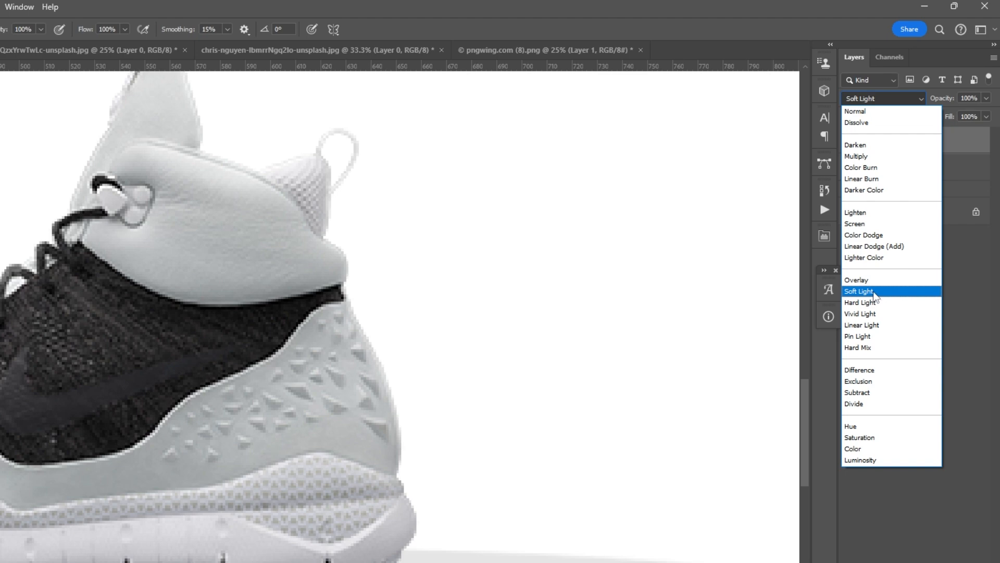
left_click(859, 291)
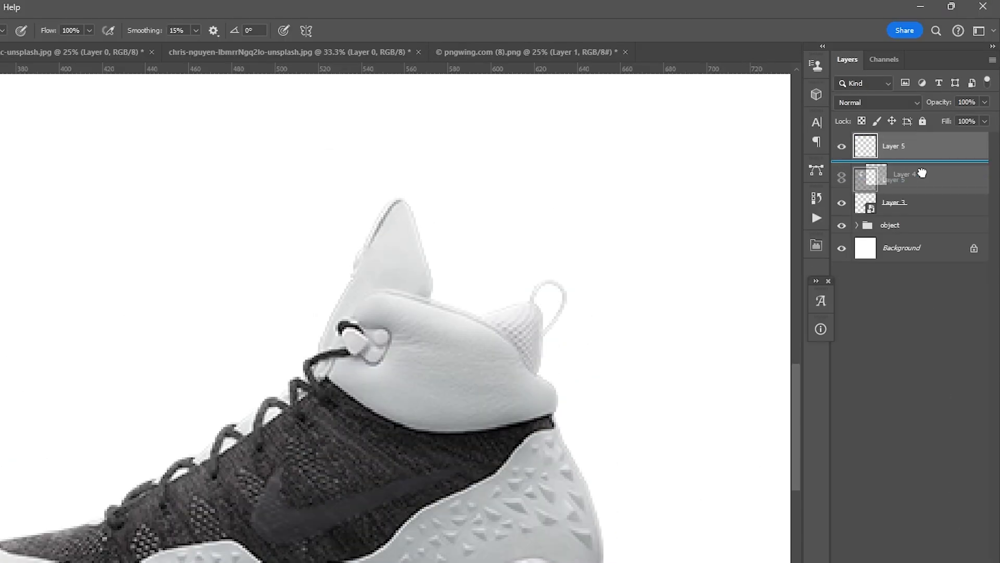
Rename Layer 5, the second shading layer under the first
double_click(908, 174)
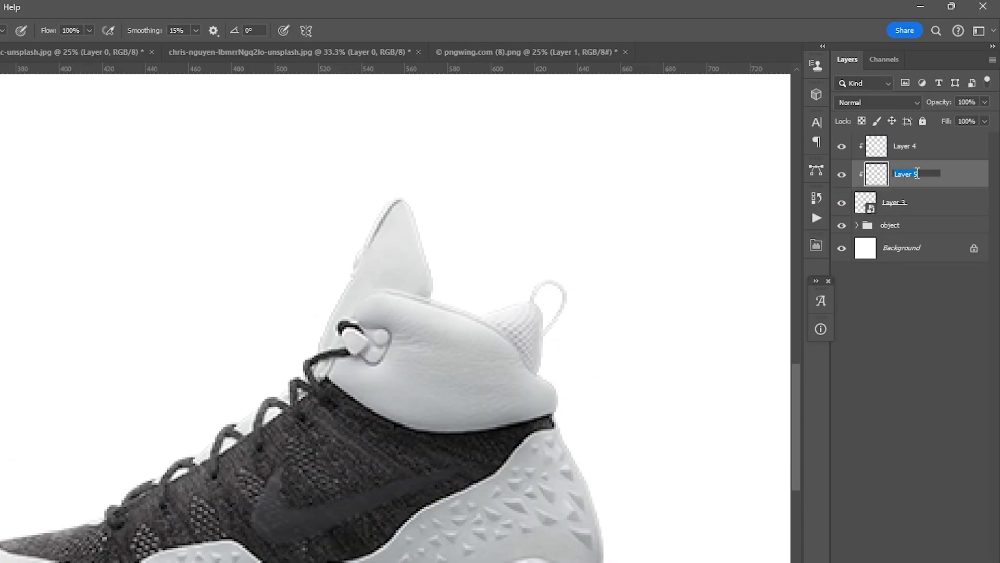
left_click(905, 146)
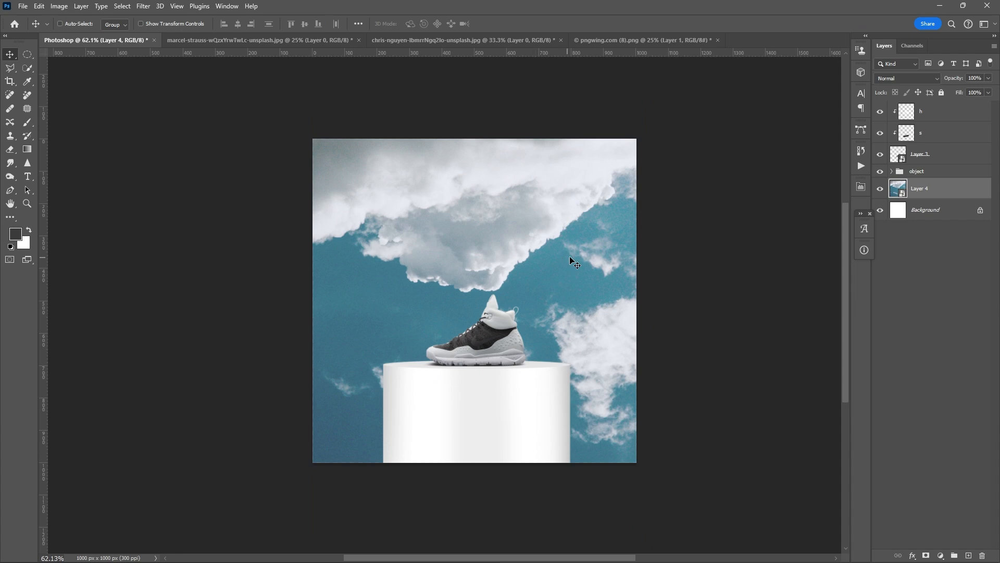
Duplicate the cloud sky layer with Ctrl+J for a copy on top of the stack
key("ctrl+j")
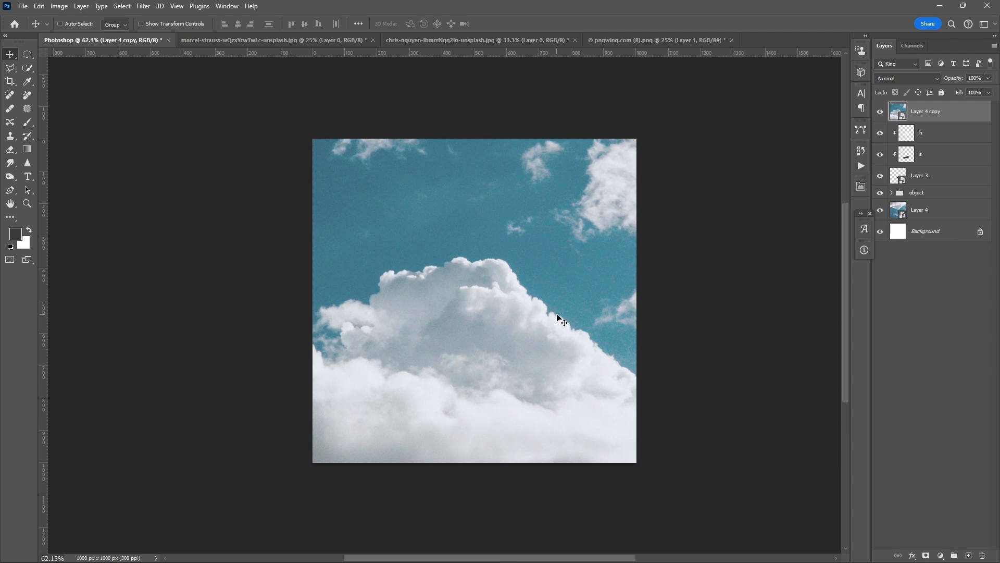
Invert and paint the sky copy's mask so low clouds wrap the podium base
key("ctrl+i")
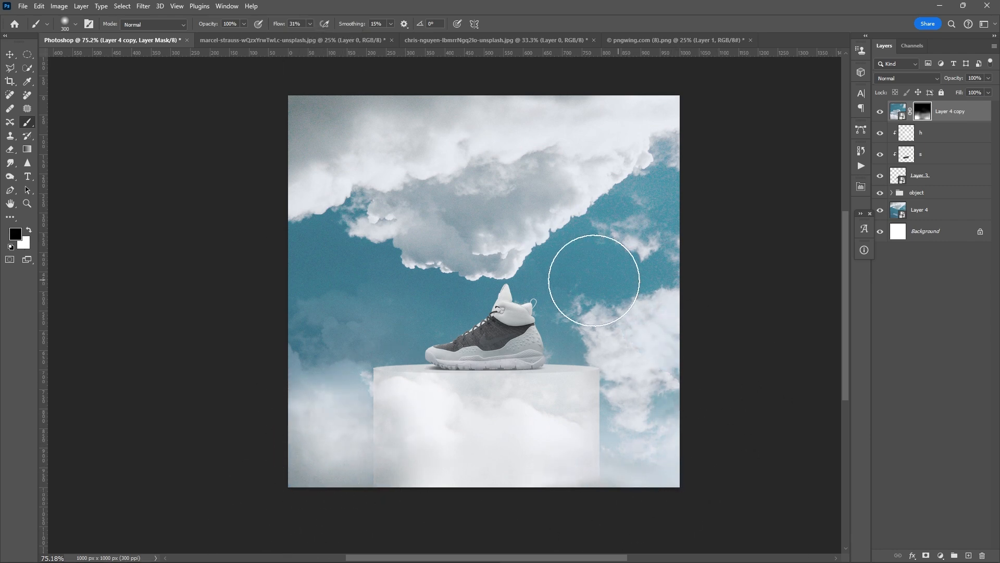
left_click(10, 37)
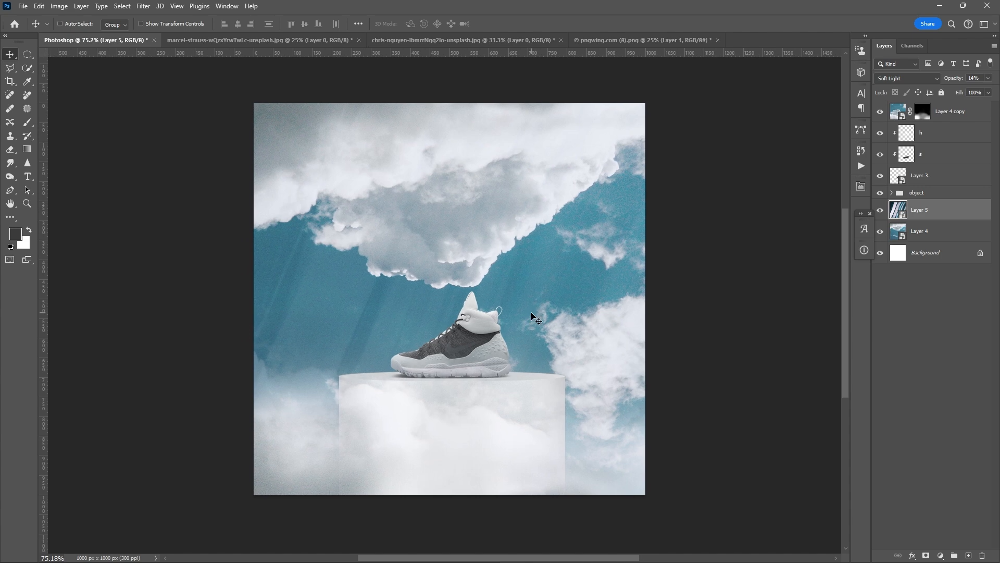
Stamp all visible layers into one merged layer at the top with Ctrl+Alt+Shift+E
key("ctrl+alt+shift+e")
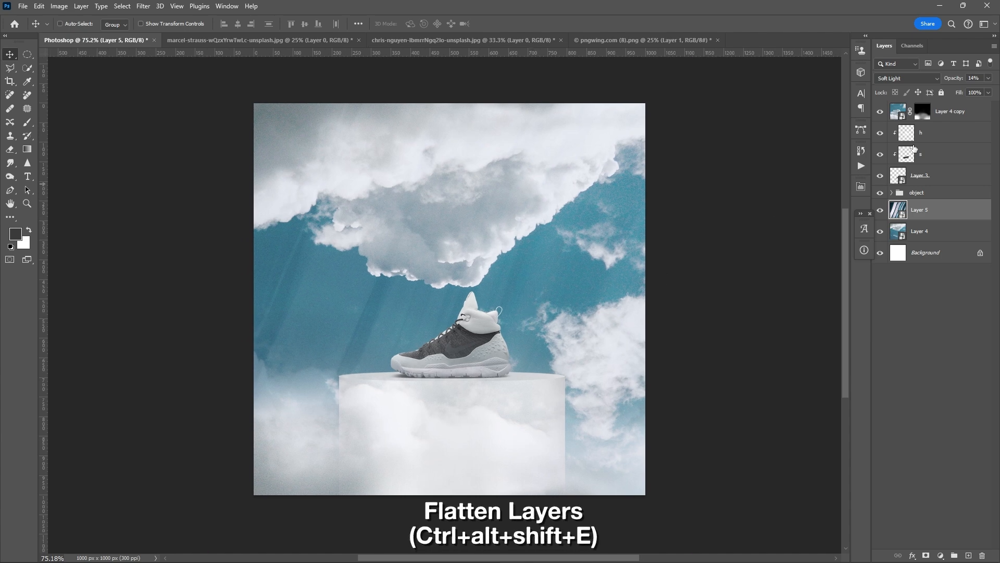
key("ctrl+alt+shift+e")
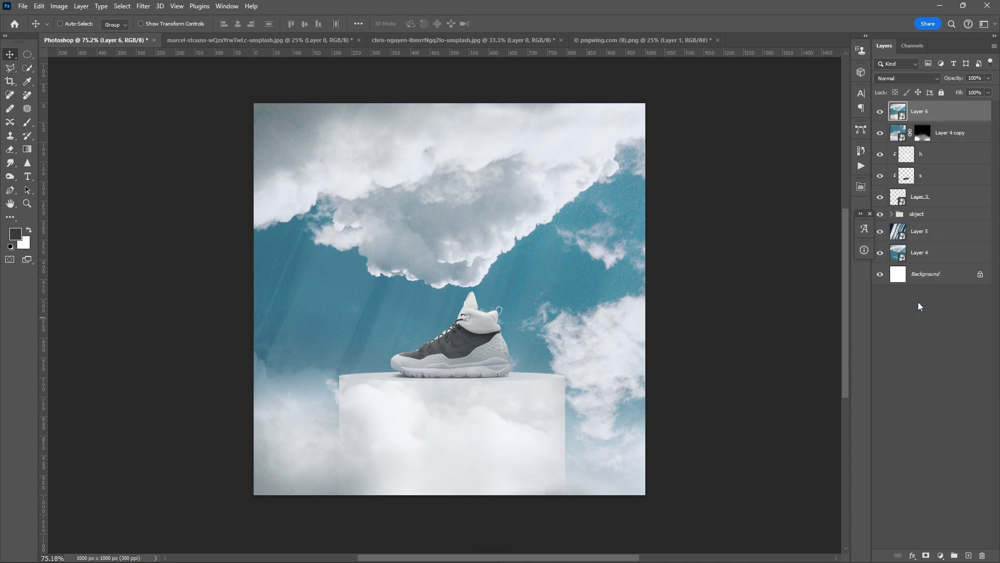
left_click(942, 555)
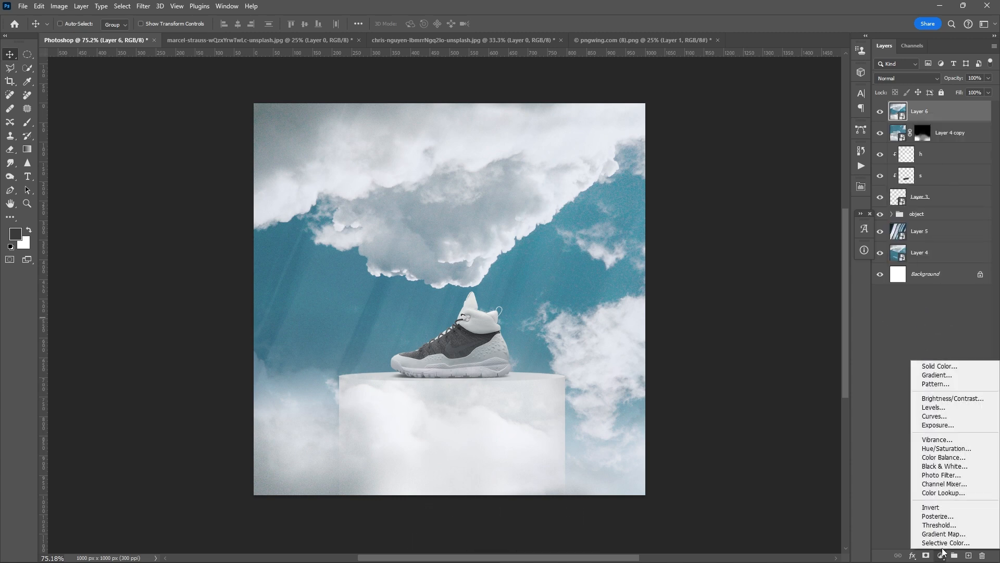
mouse_move(938, 425)
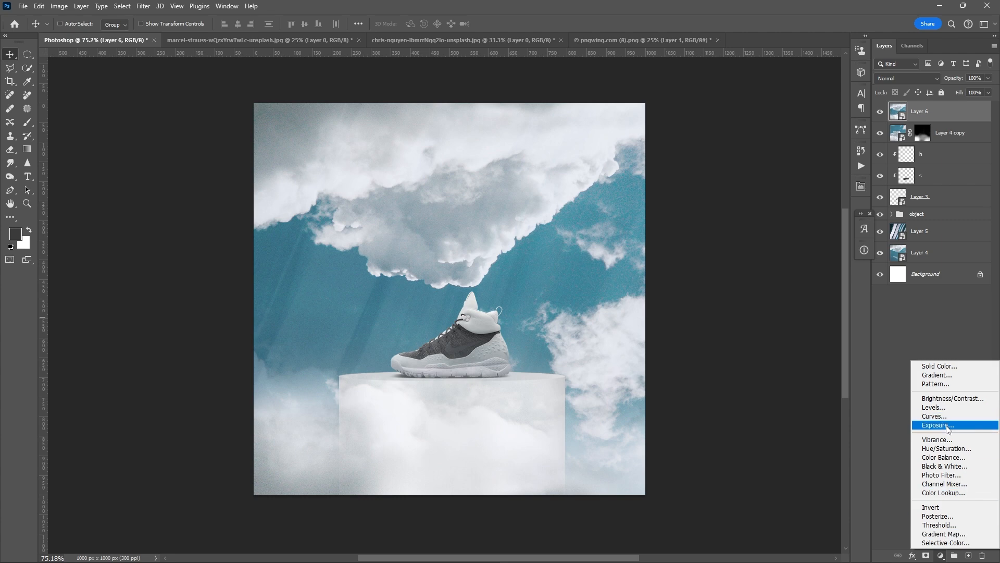
Add a Curves adjustment with the black point pulled right and midtones raised
left_click(934, 416)
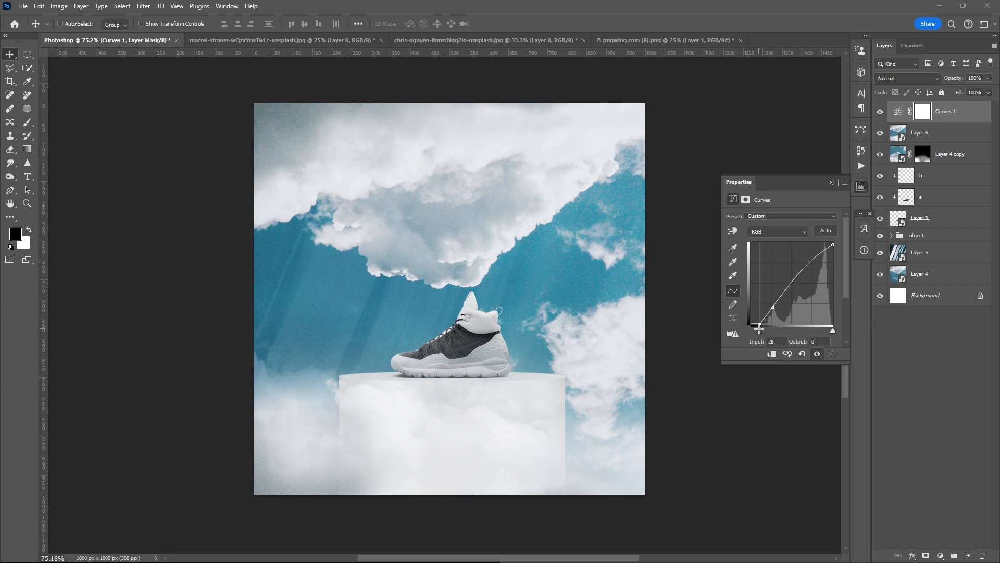
left_click(919, 132)
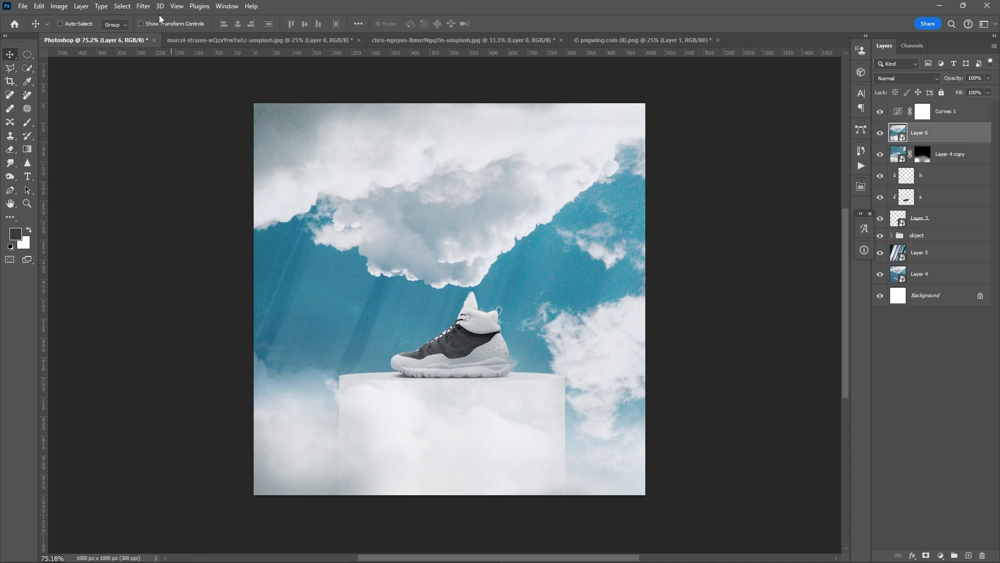